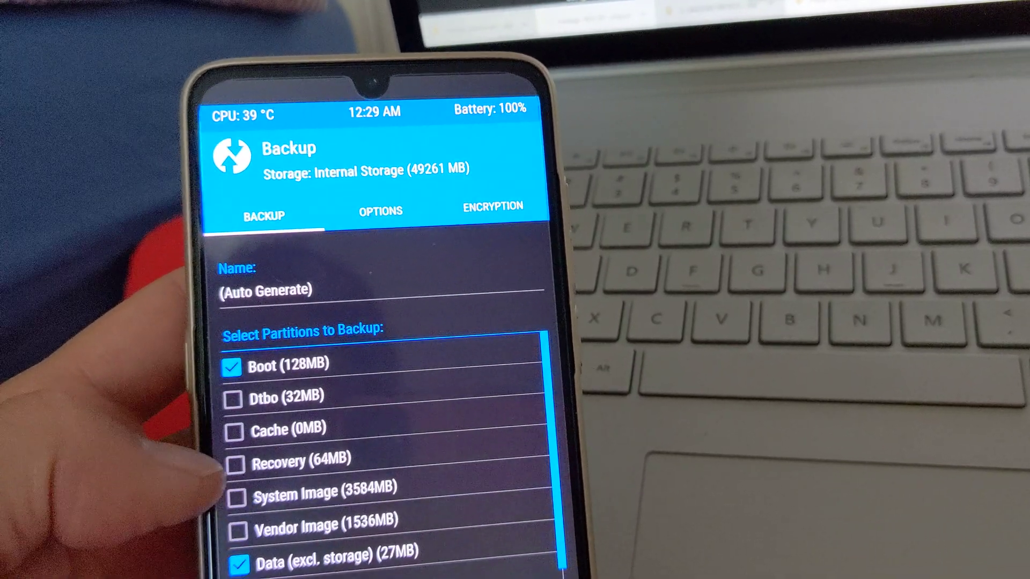
# Step: Go to Wipe > Advanced Wipe to show the partition list with nothing ticked
pyautogui.click(239, 494)
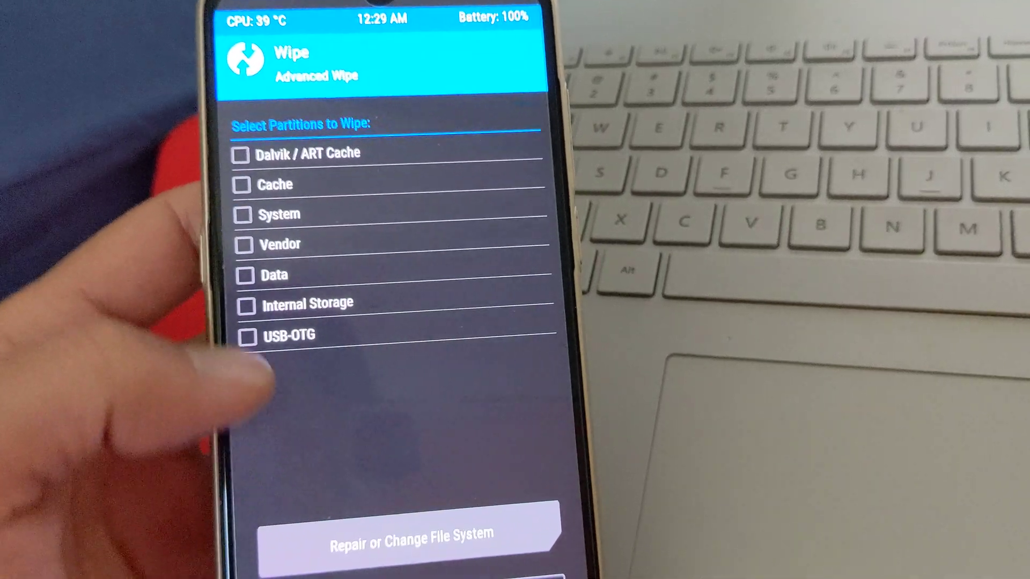
# Step: Return from Advanced Wipe to the TWRP main menu
pyautogui.click(251, 220)
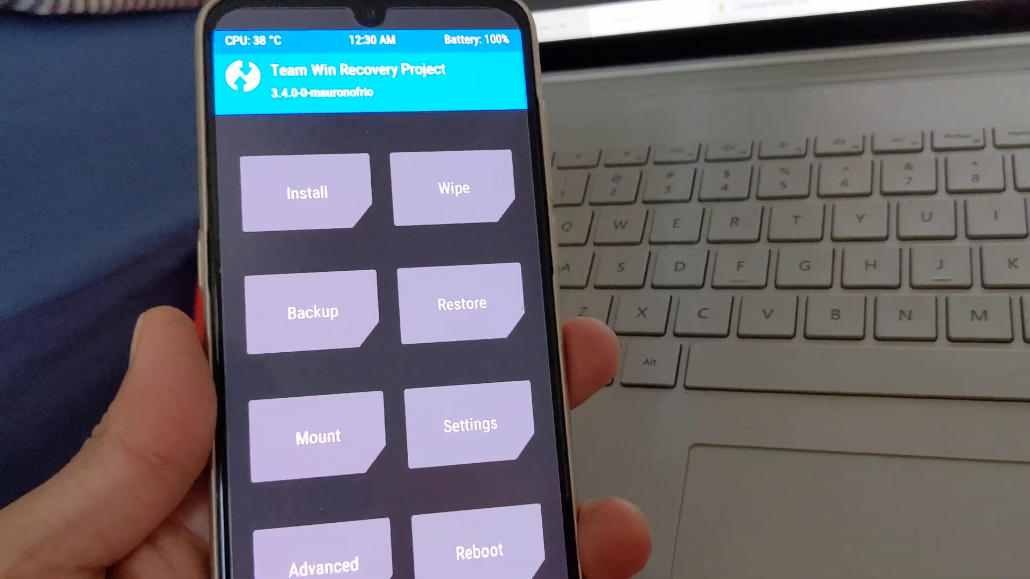
pyautogui.click(478, 545)
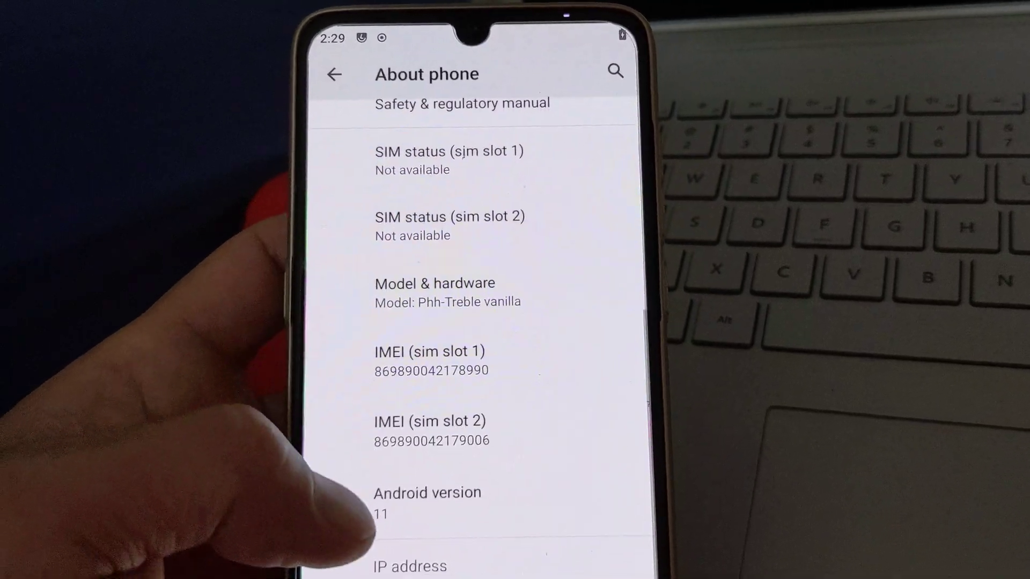
# Step: Scroll About phone to show Android version 11 on Phh-Treble vanilla
pyautogui.scroll(-3)
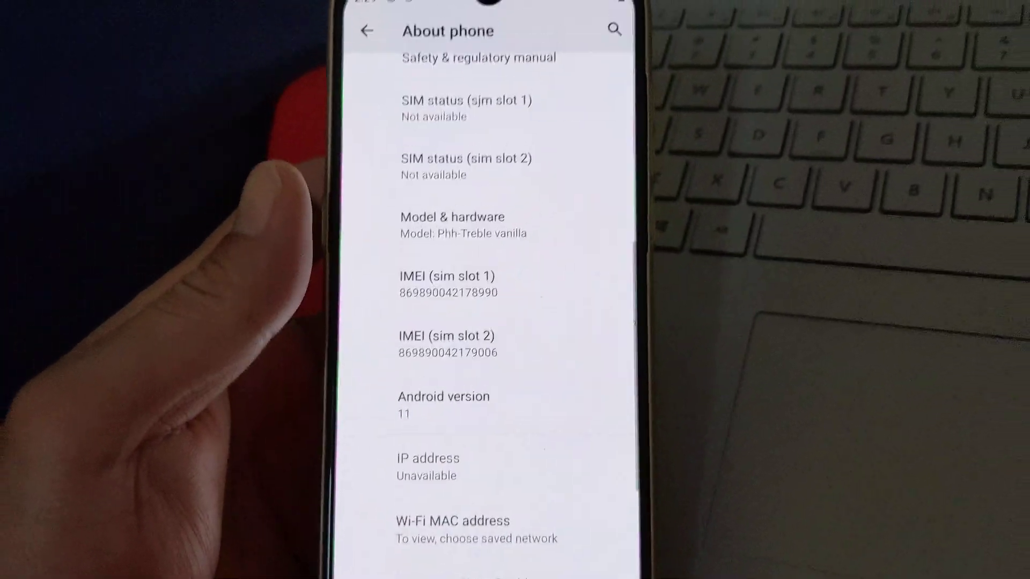